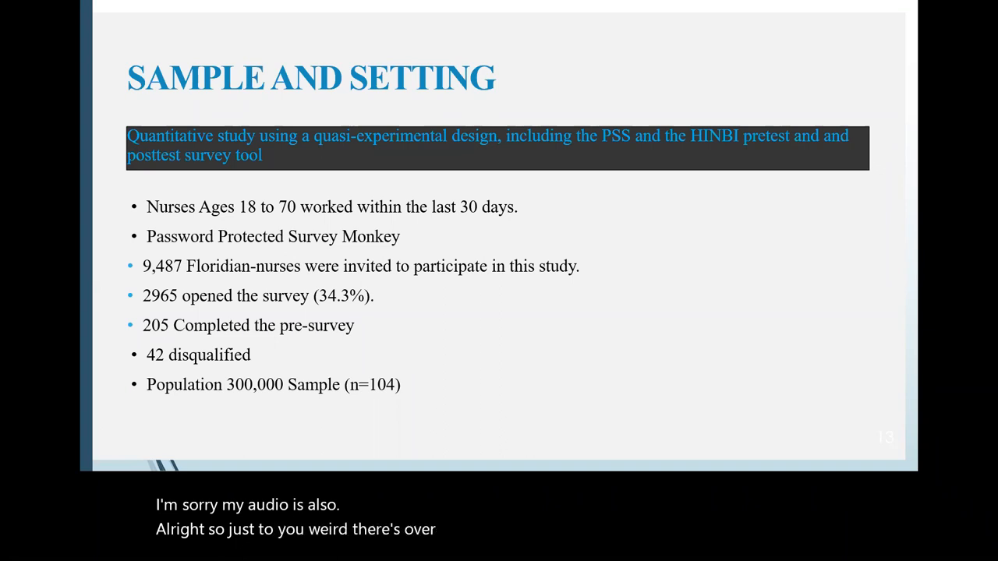
# Advance the slideshow to slide 14, the nurse burnout literature review
pyautogui.press('Right')
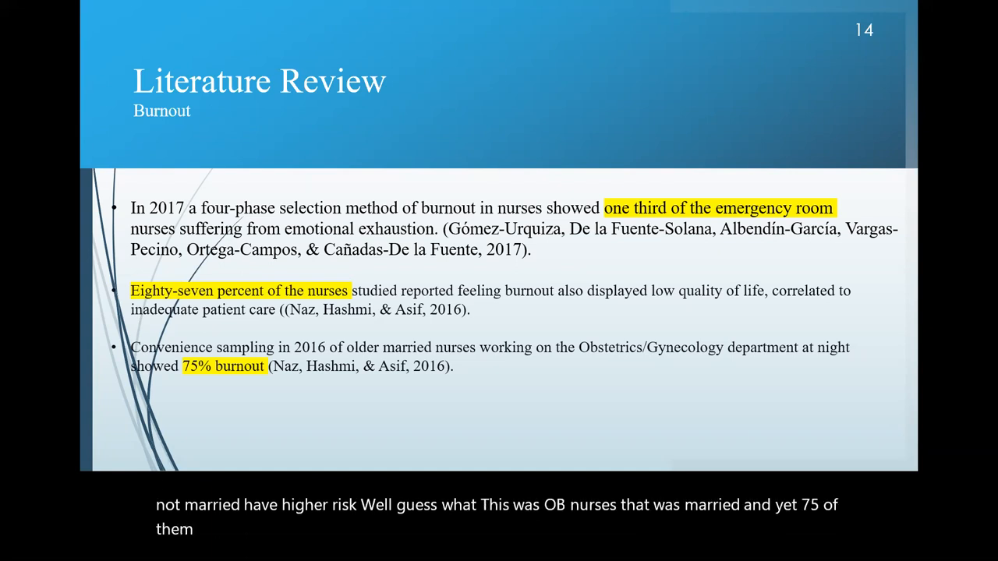
# Advance to slide 15, reviewing turnover rates, inadequate patient care and chronic medical issues
pyautogui.press('Right')
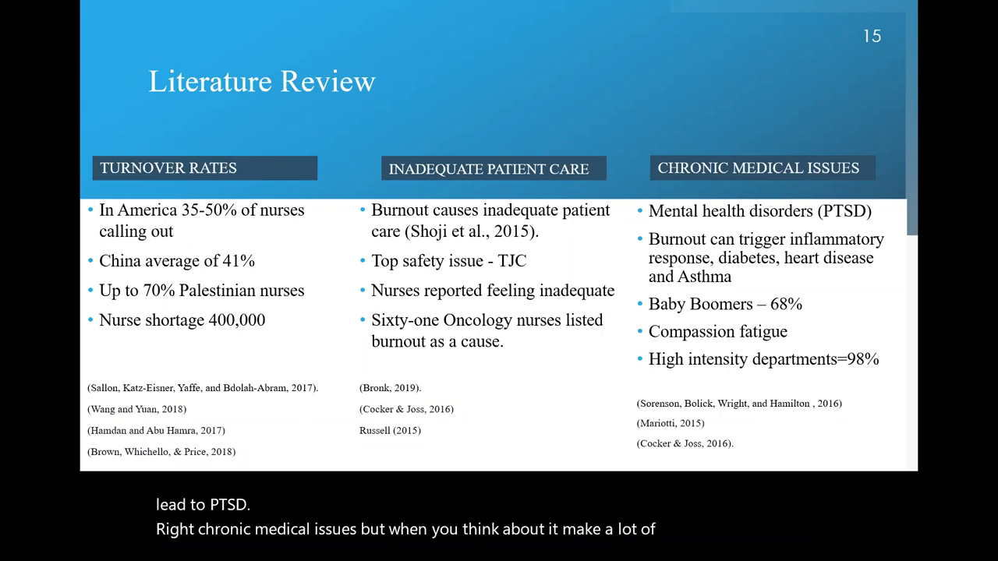
# Advance to slide 16, listing guided imagery, mindfulness, music therapy and selfcare interventions
pyautogui.press('Right')
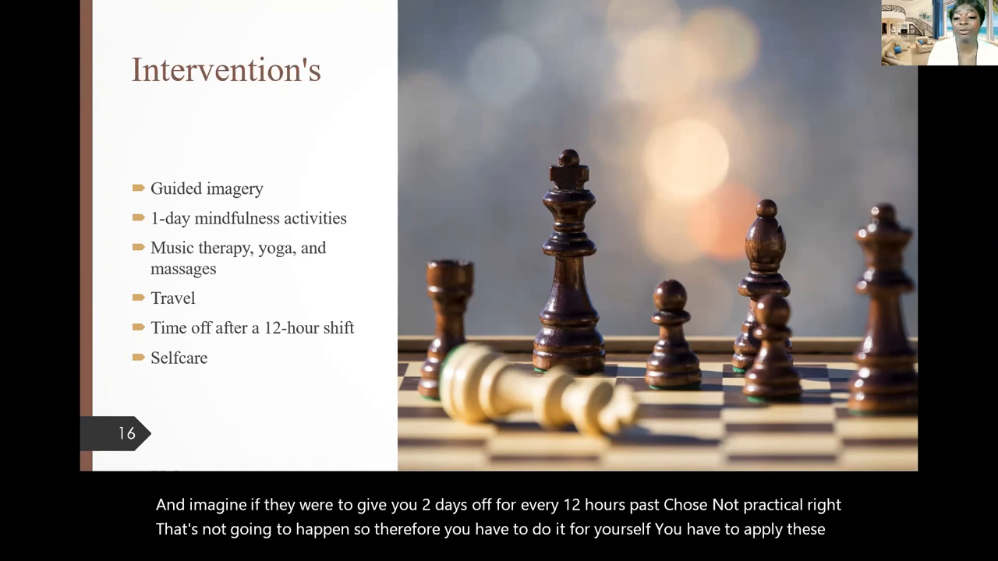
# Advance to the slide on Bandura's Social Cognitive Theory and self-efficacy
pyautogui.press('Right')
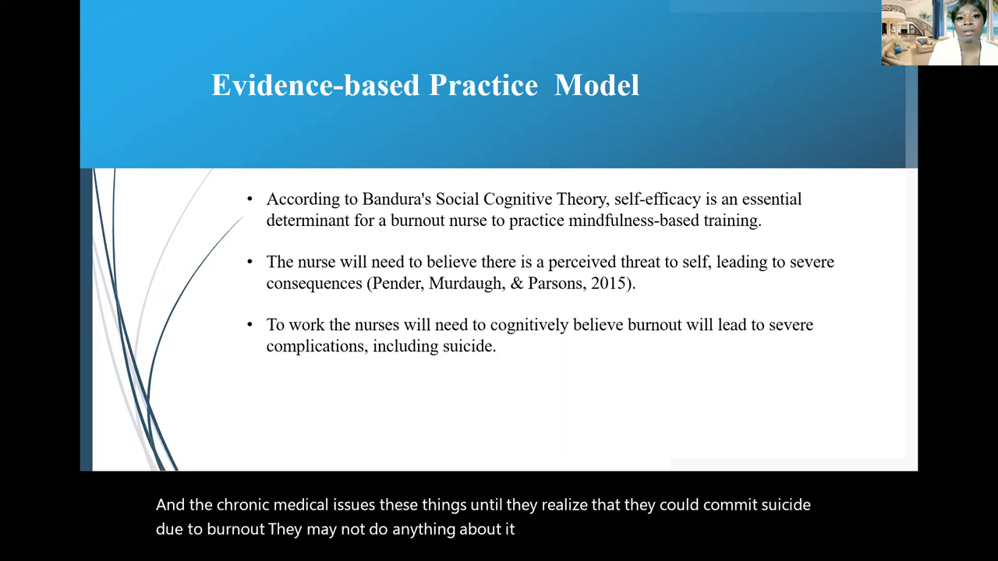
pyautogui.press('Right')
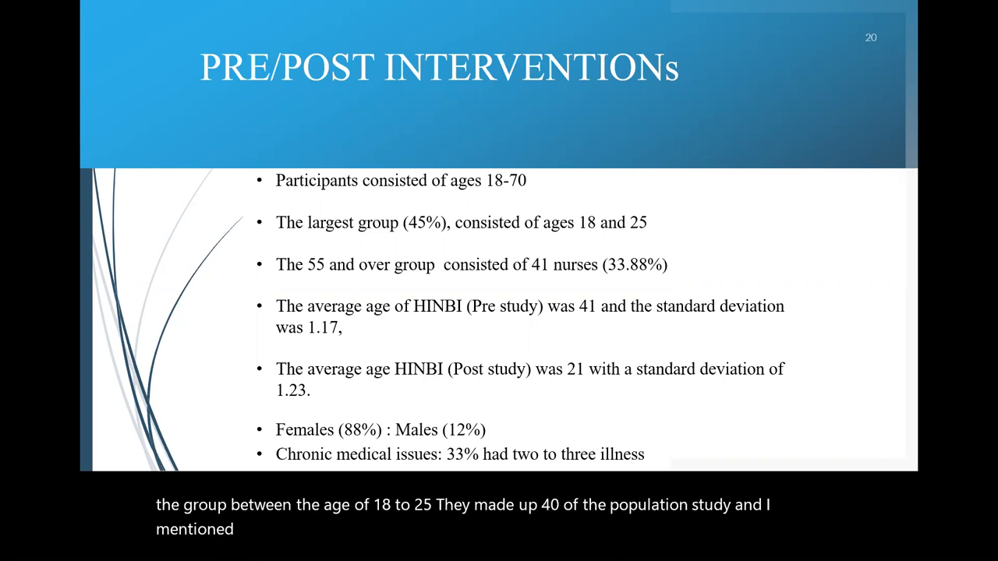
pyautogui.press('Right')
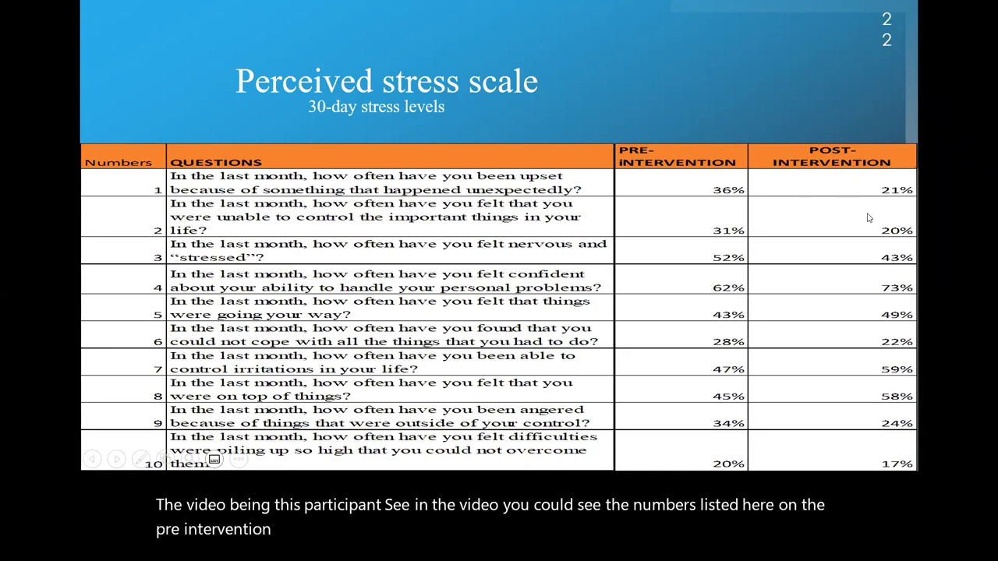
pyautogui.moveTo(897, 273)
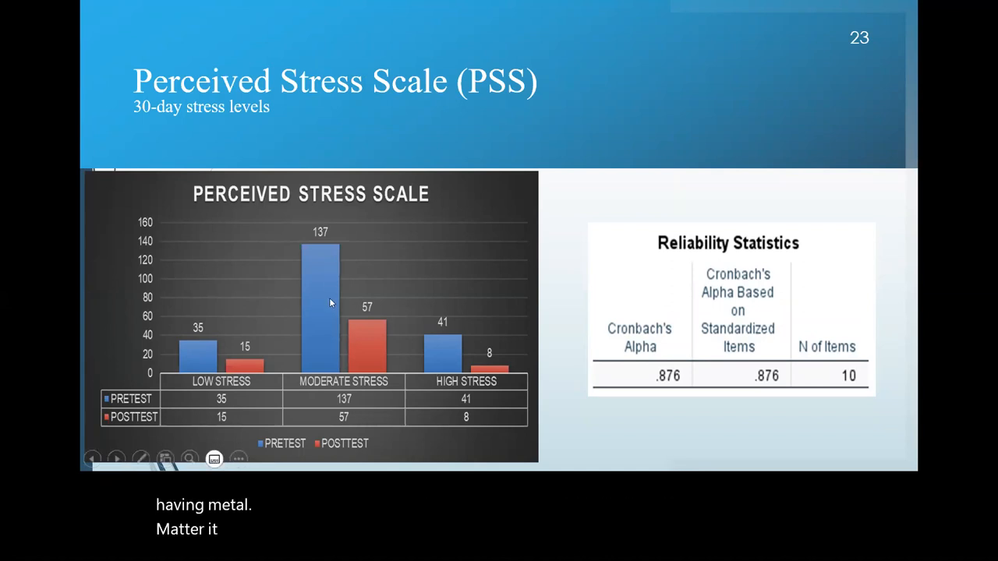
pyautogui.moveTo(328, 316)
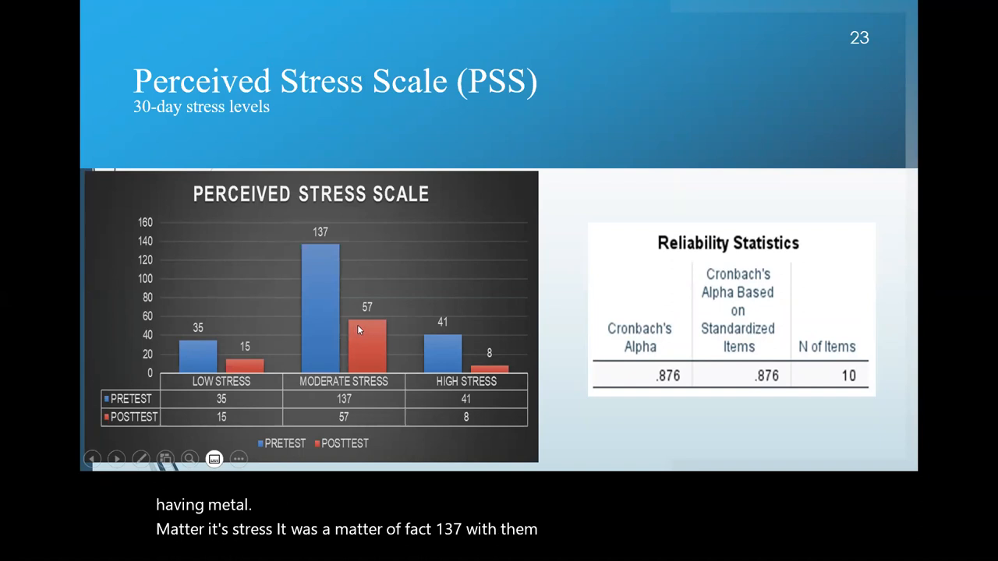
pyautogui.moveTo(408, 339)
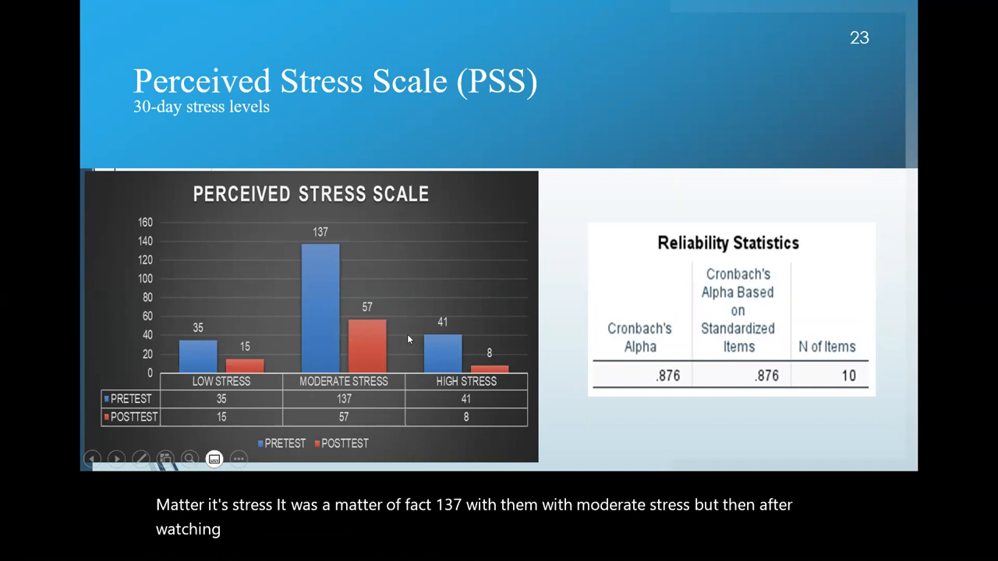
pyautogui.moveTo(472, 354)
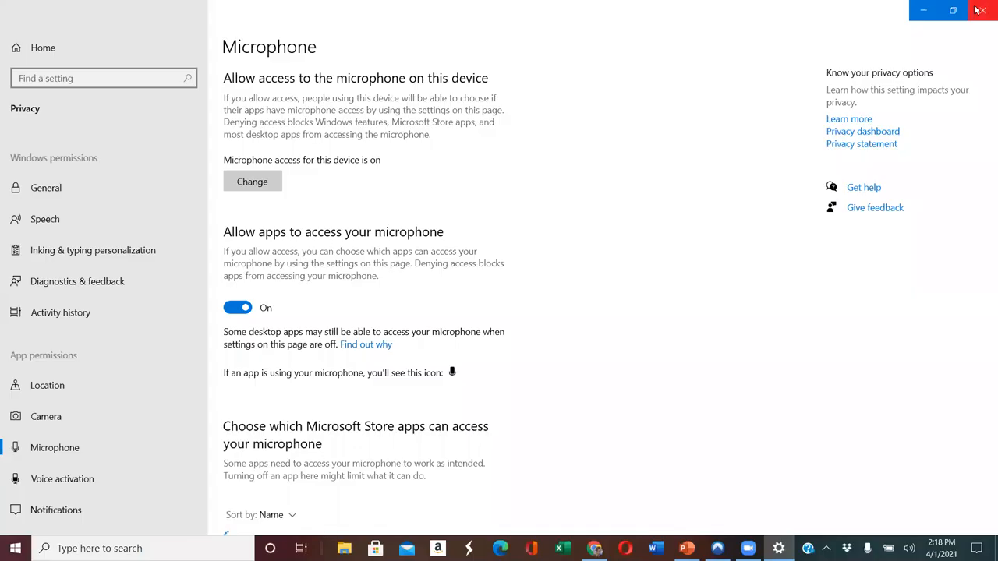
# Close the Windows microphone privacy settings to reveal PowerPoint on slide 24
pyautogui.click(684, 548)
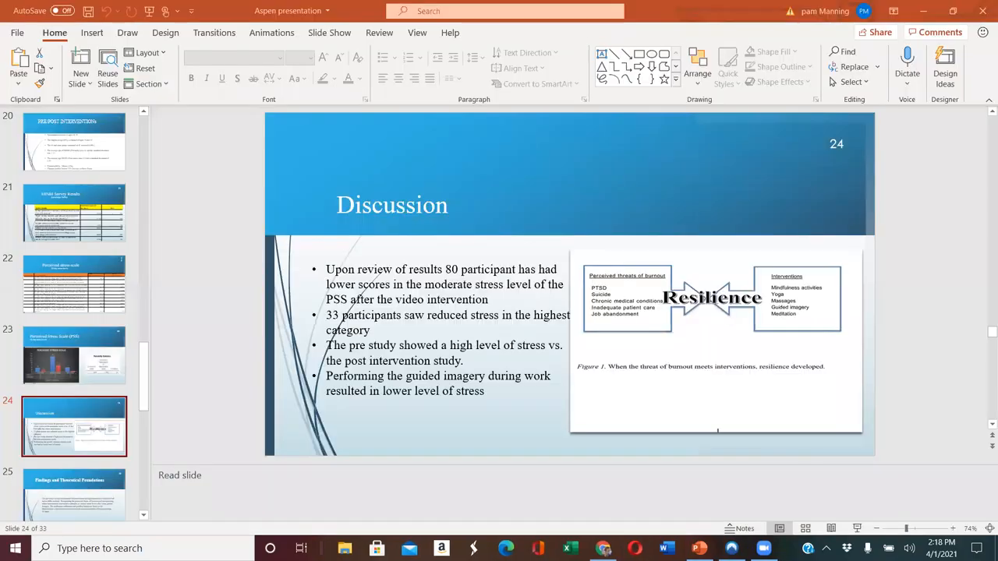
# Dismiss the volume flyout and resume presenting from slide 24, Discussion
pyautogui.click(908, 548)
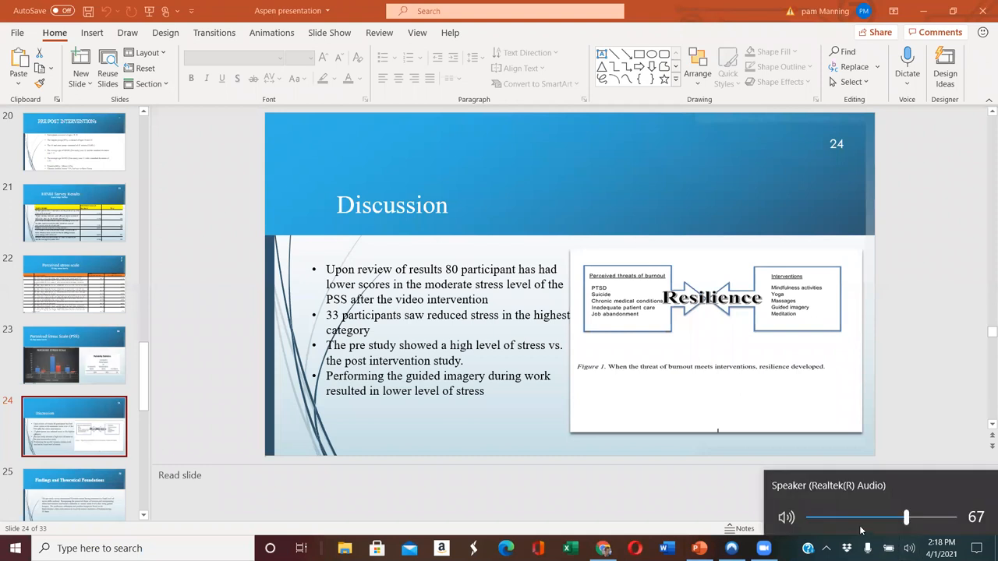
pyautogui.moveTo(906, 517); pyautogui.dragTo(853, 517)
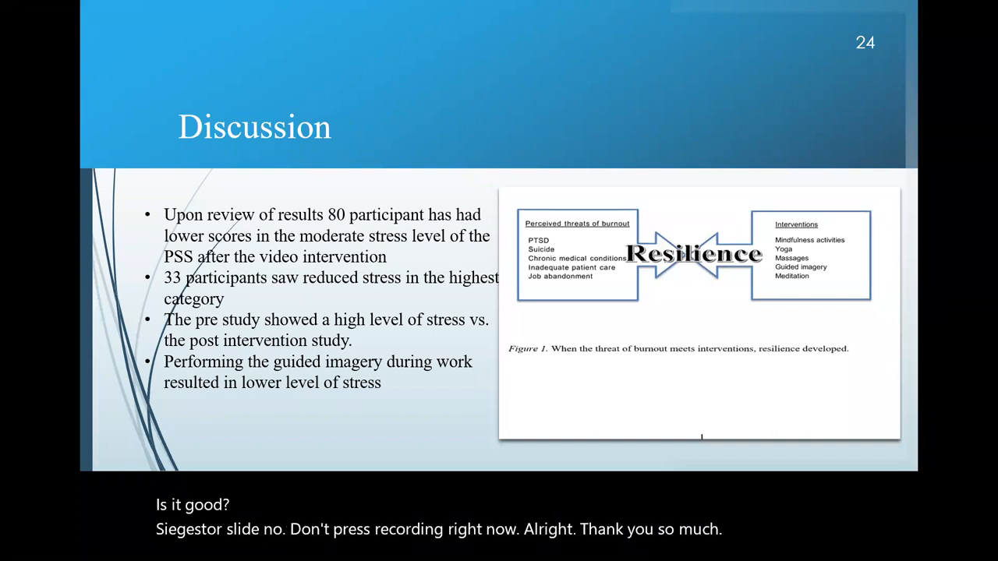
pyautogui.moveTo(804, 377)
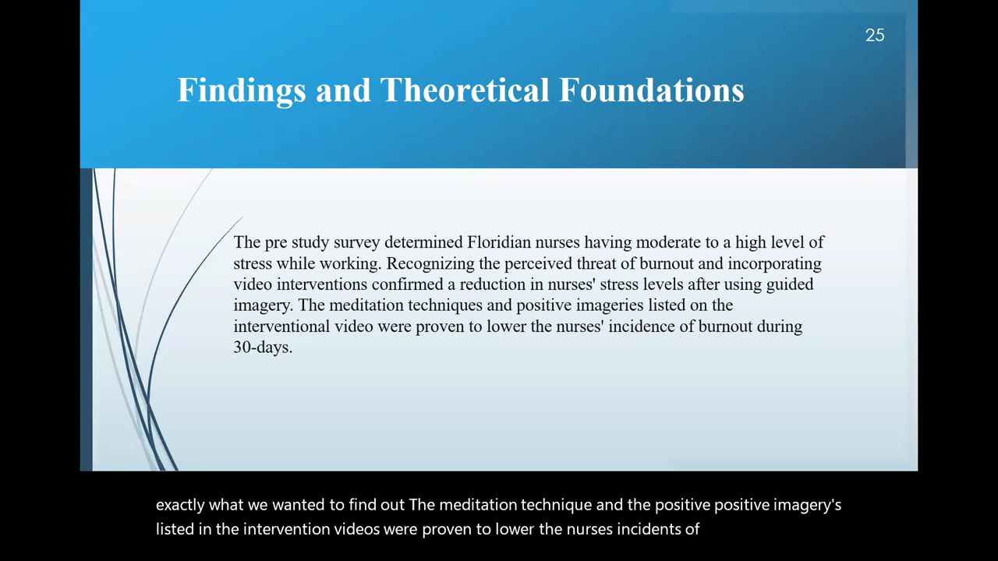
# Advance the slideshow to slide 26, the Objectives slide
pyautogui.press('right')
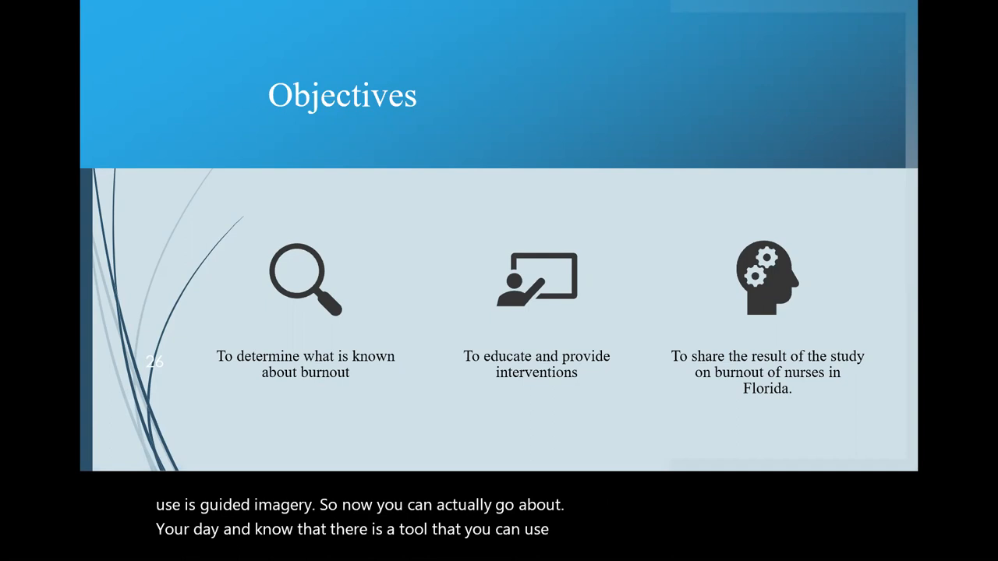